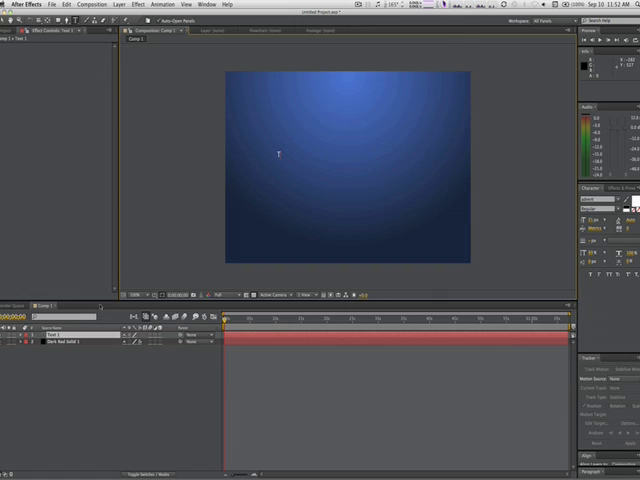
- Type the title text 'Tutorials' over the blue gradient background
text(Tutorials are)
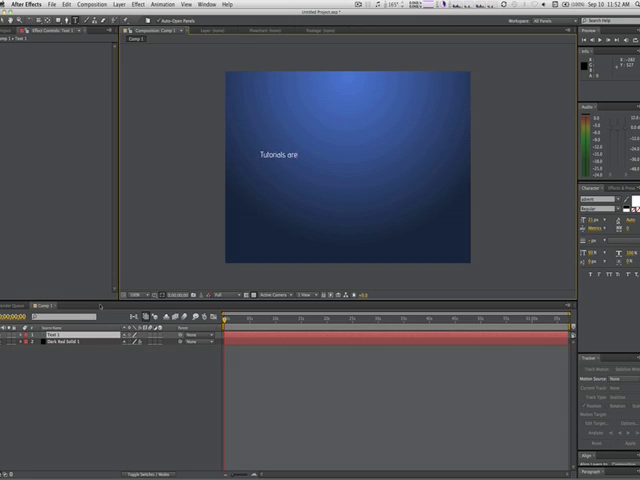
text(Awesome)
text(text)
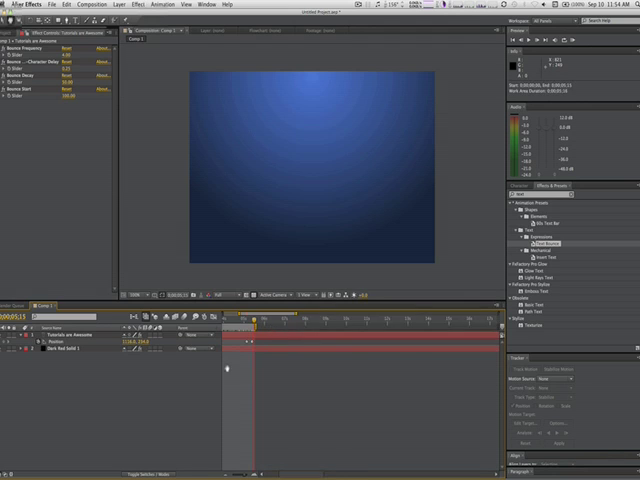
- Add a position keyframe so the title slides off-screen after its entrance
click(398, 318)
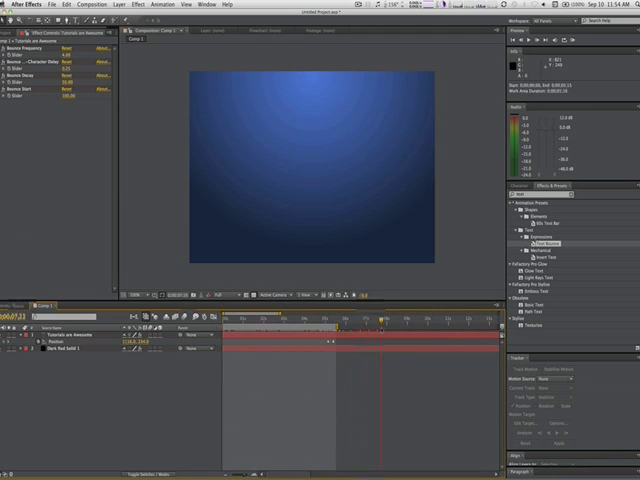